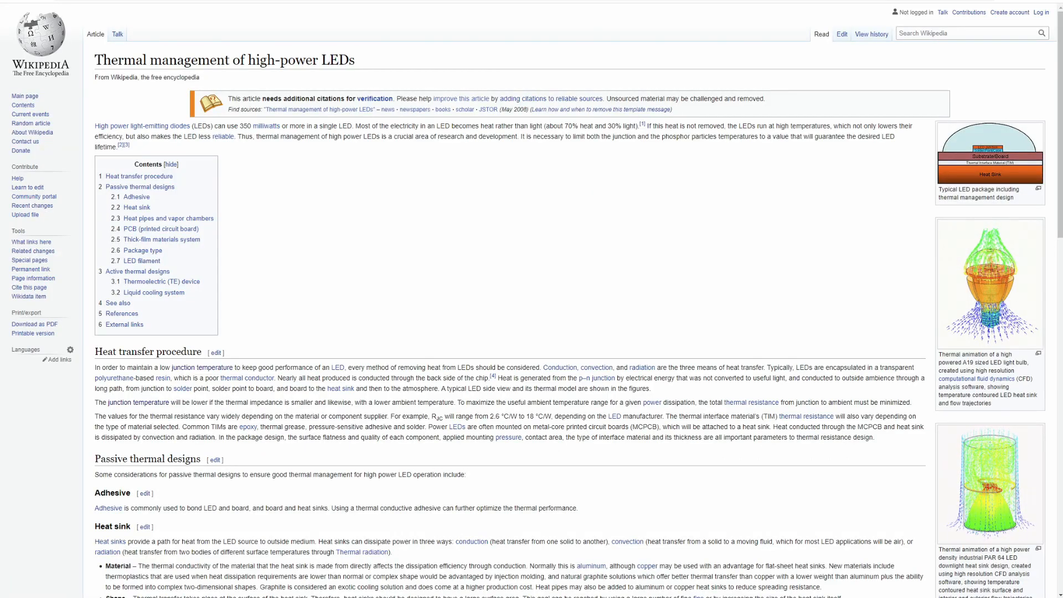
mouse_move(269, 333)
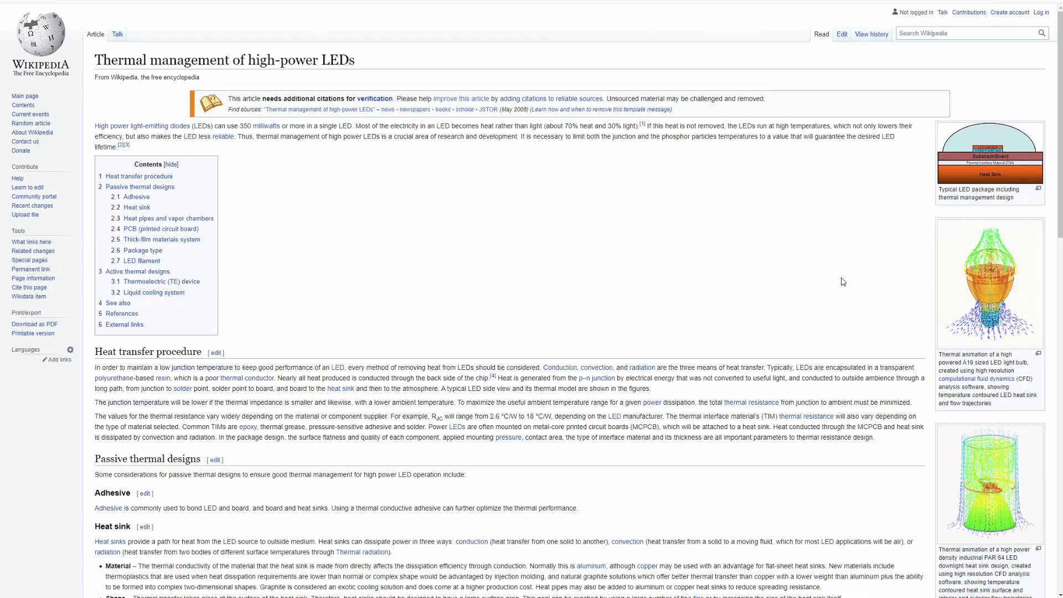
mouse_move(735, 278)
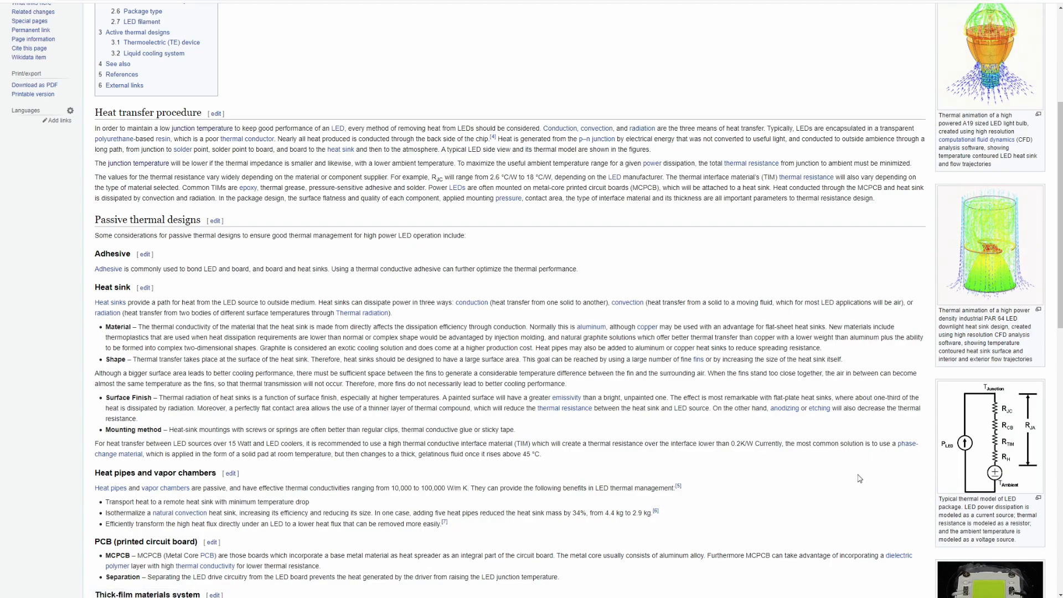
mouse_move(706, 456)
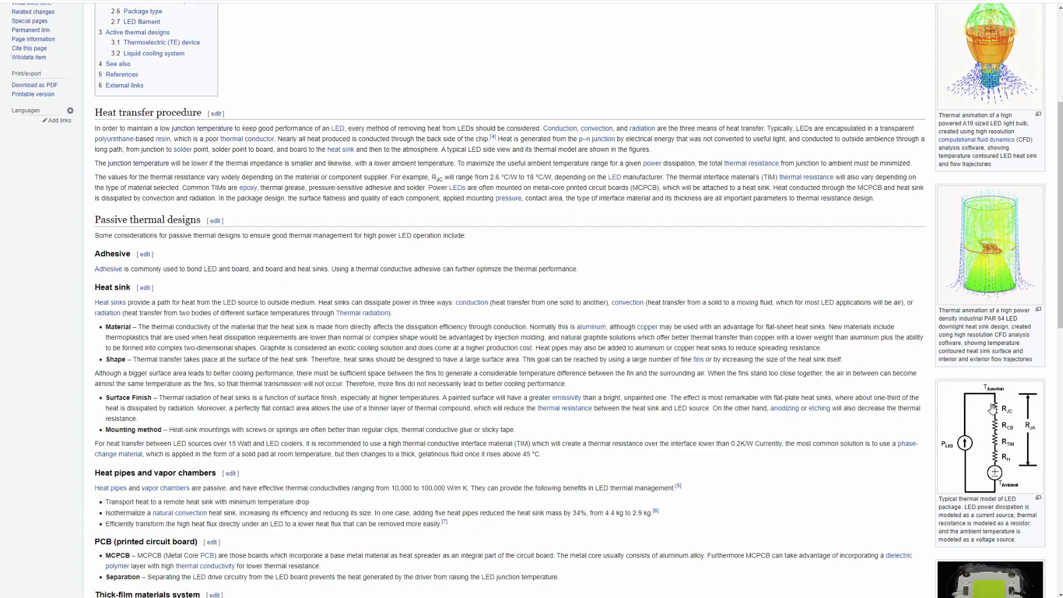
mouse_move(664, 434)
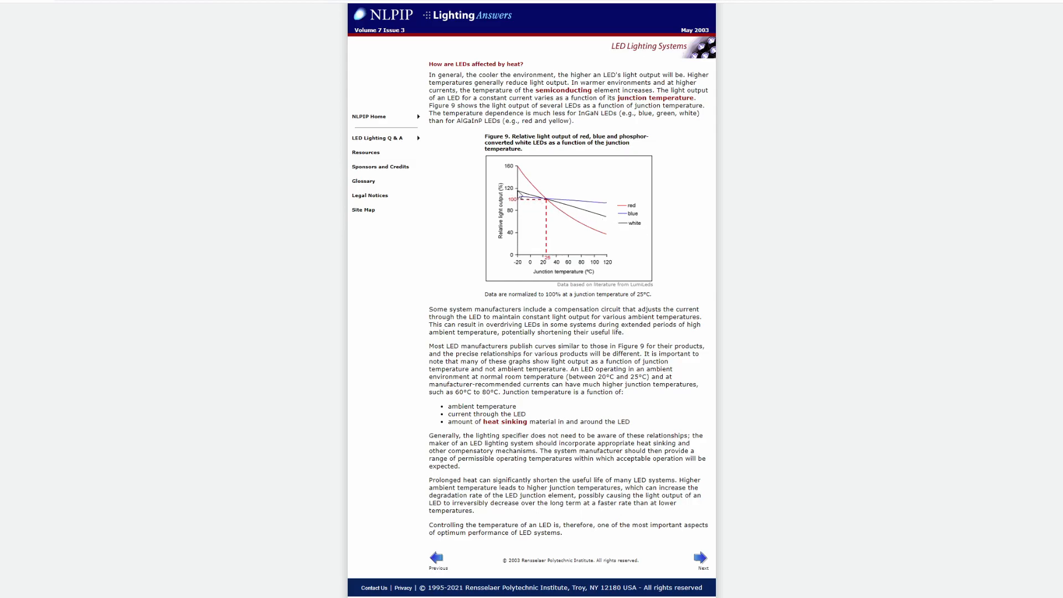
mouse_move(505, 210)
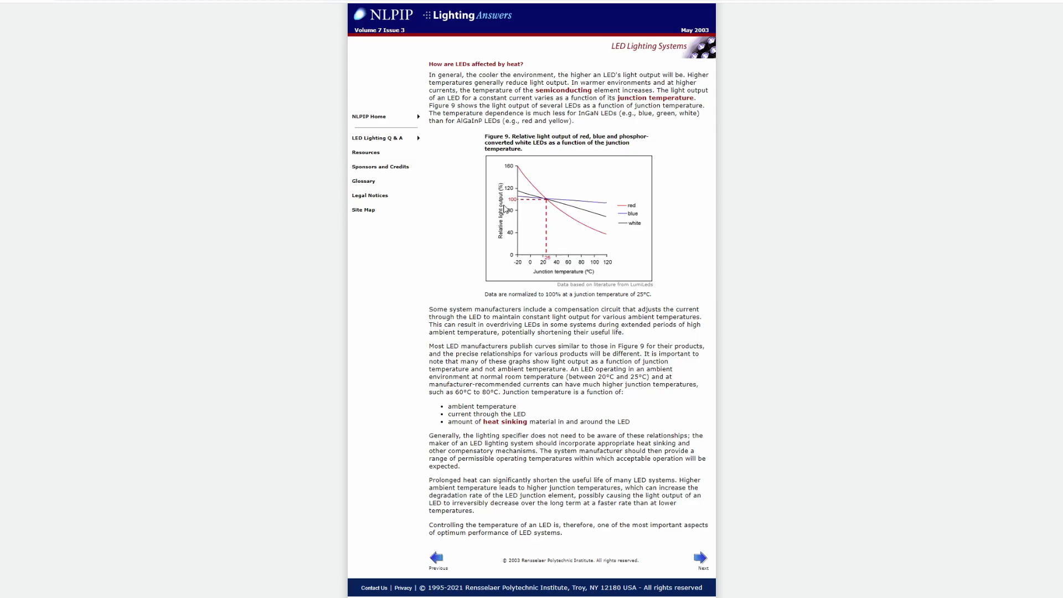
mouse_move(547, 202)
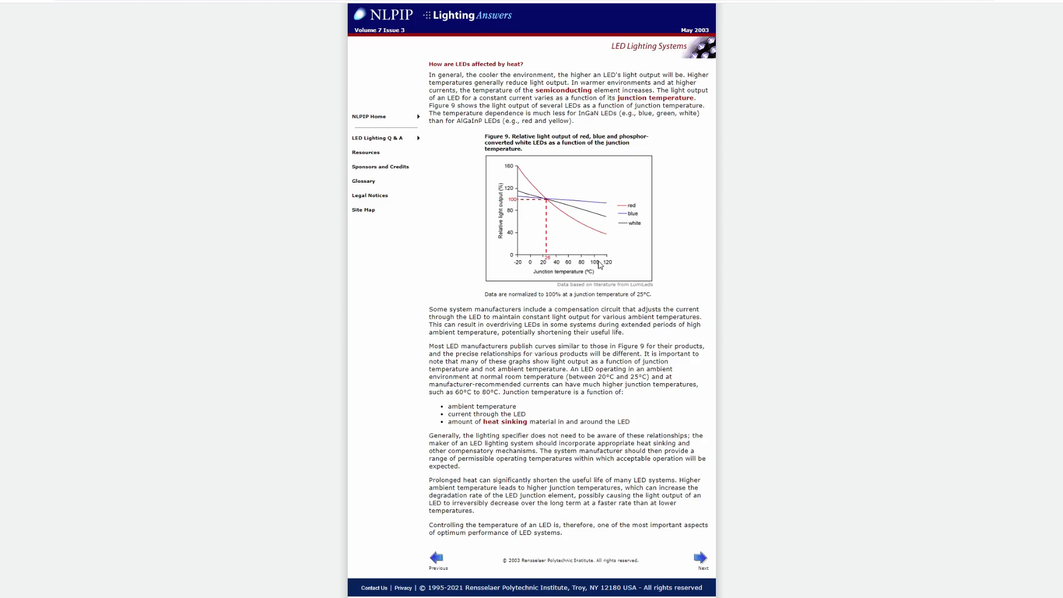
mouse_move(596, 215)
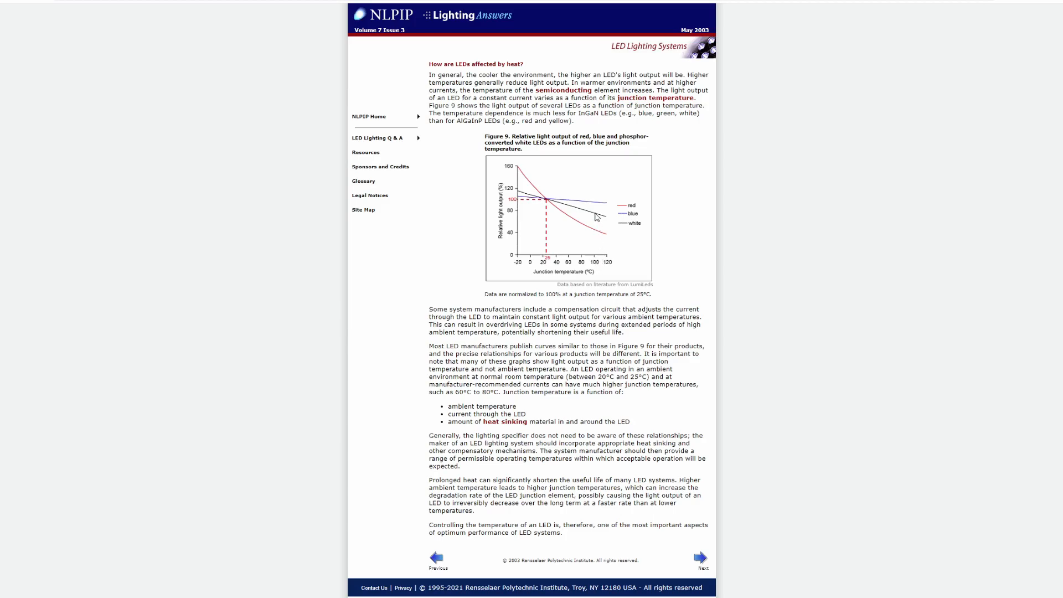
mouse_move(603, 221)
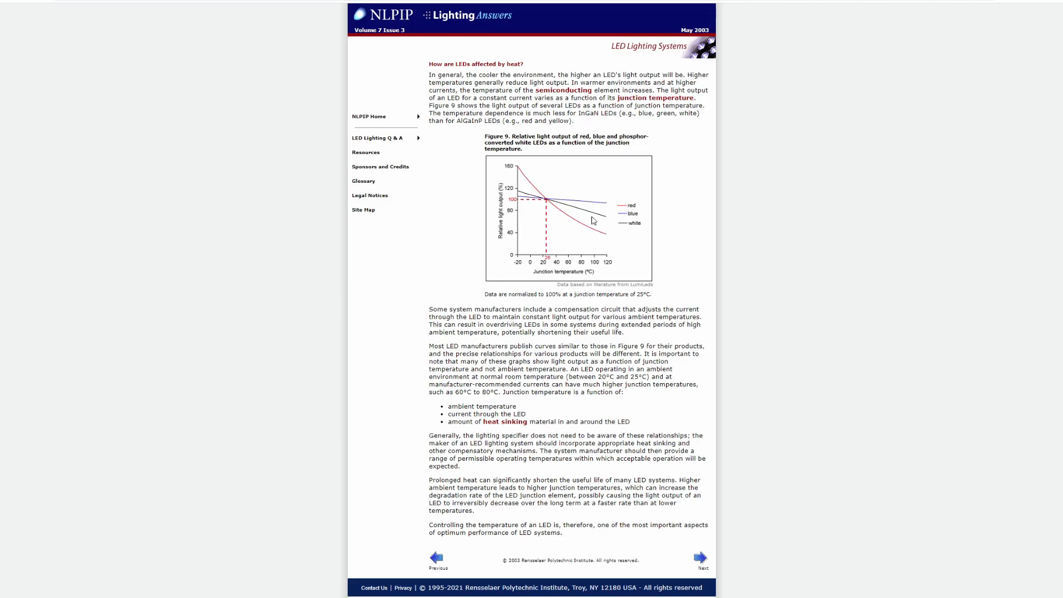
mouse_move(519, 221)
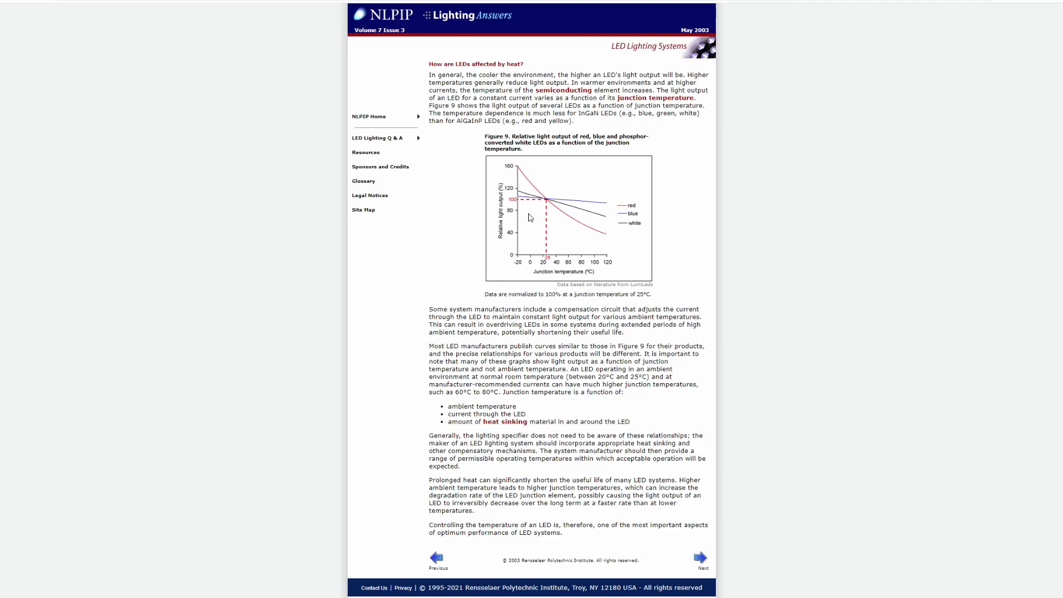
mouse_move(535, 238)
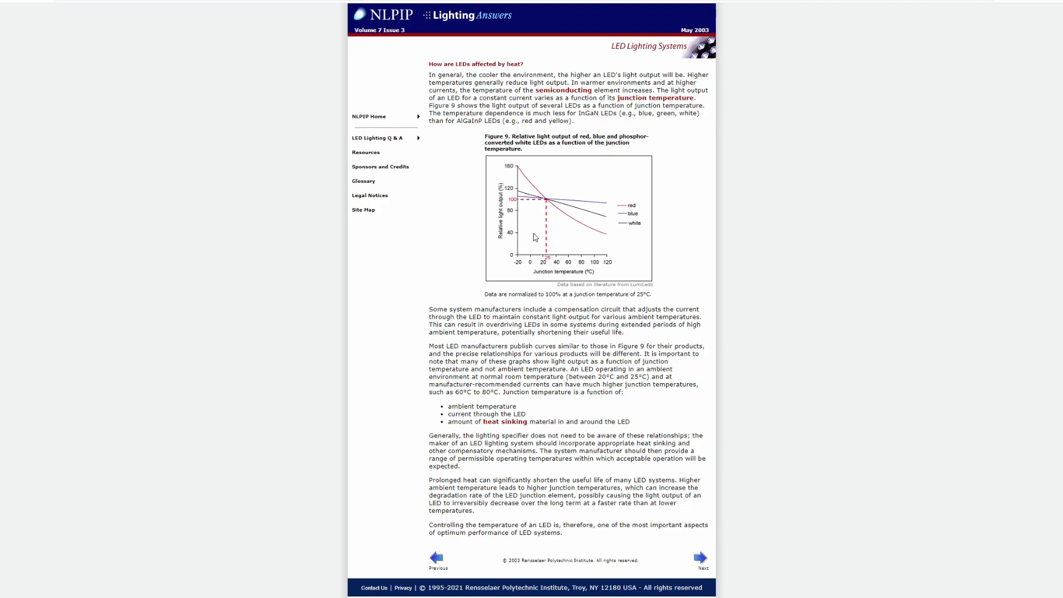
Step: Switch to the NLPIP Lighting Answers page showing Figure 9, relative light output versus junction temperature
left_click(369, 116)
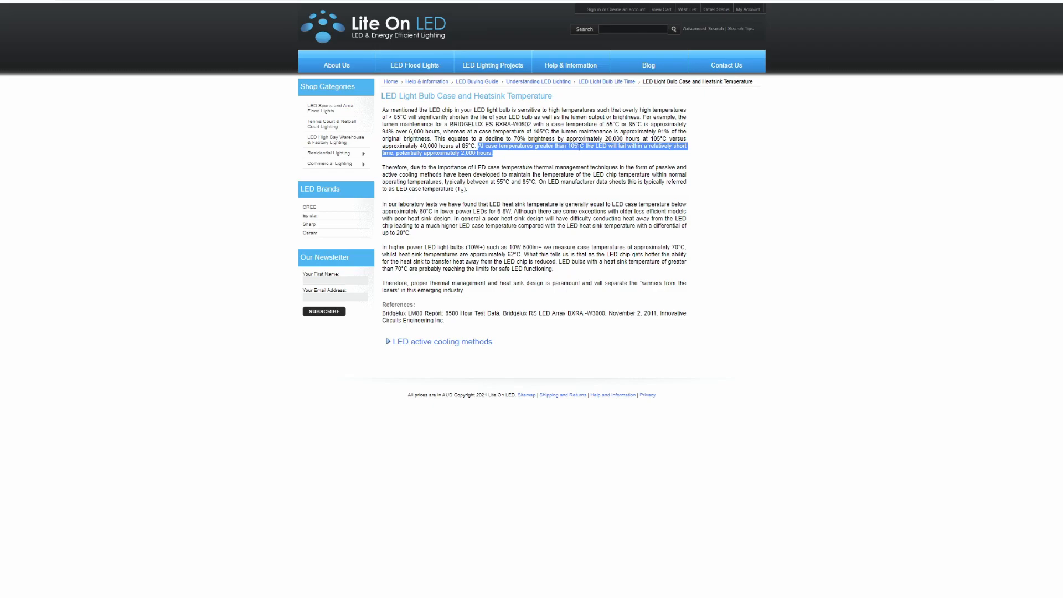
mouse_move(504, 159)
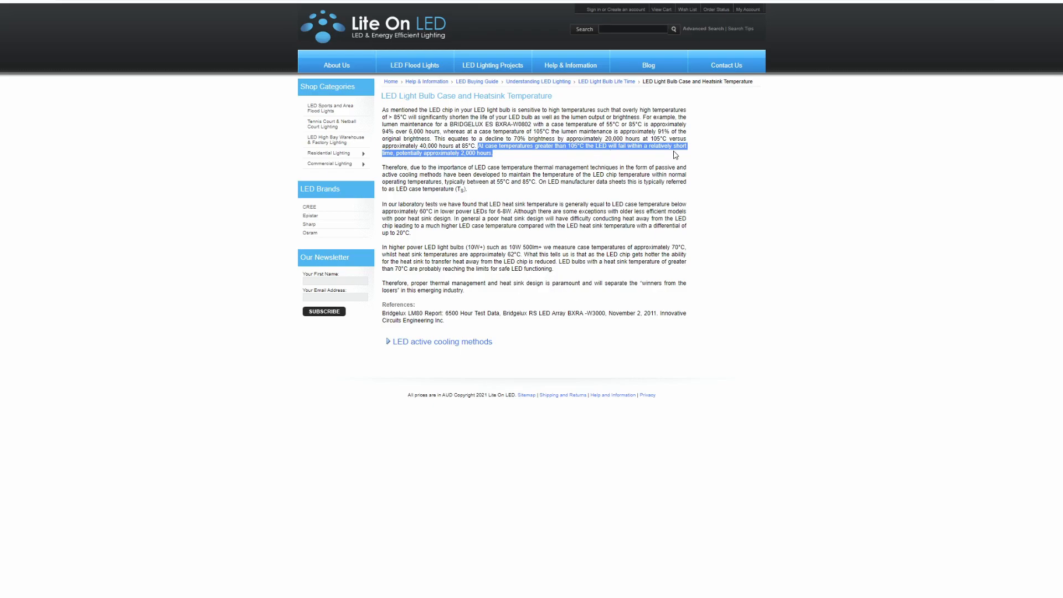
mouse_move(558, 161)
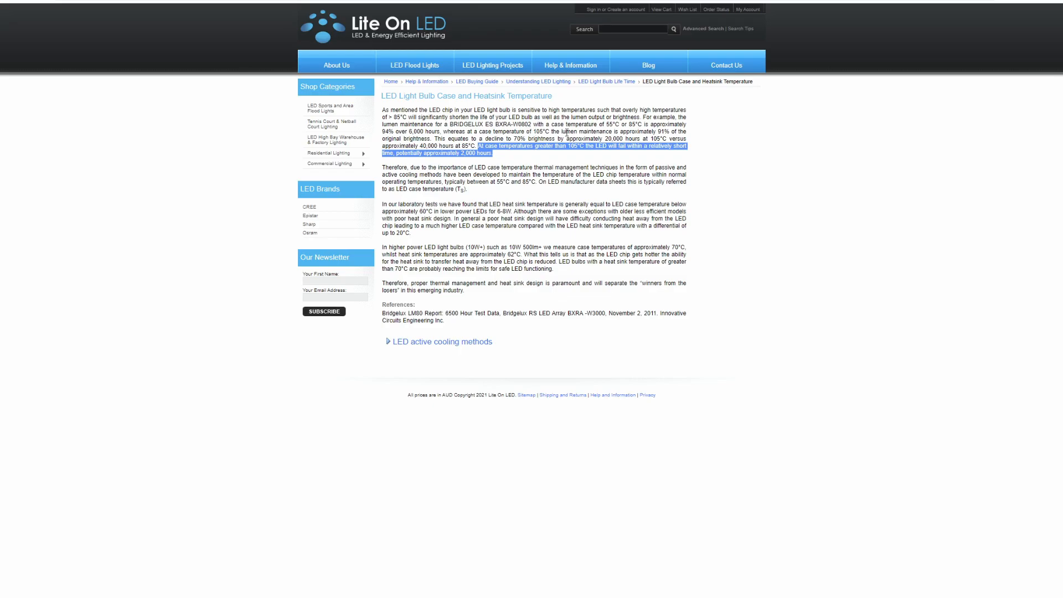
mouse_move(548, 165)
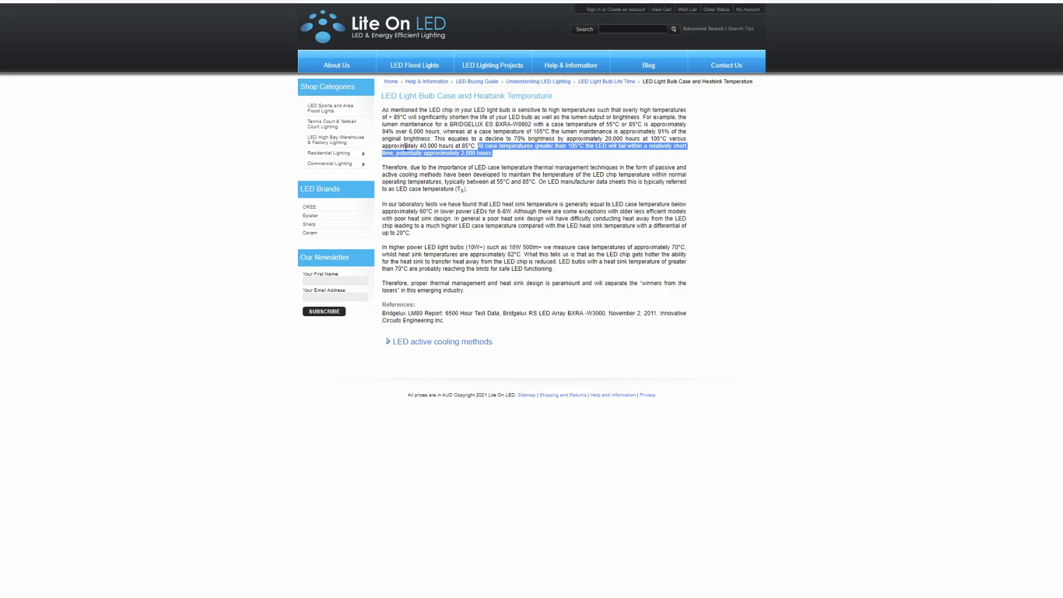
mouse_move(485, 163)
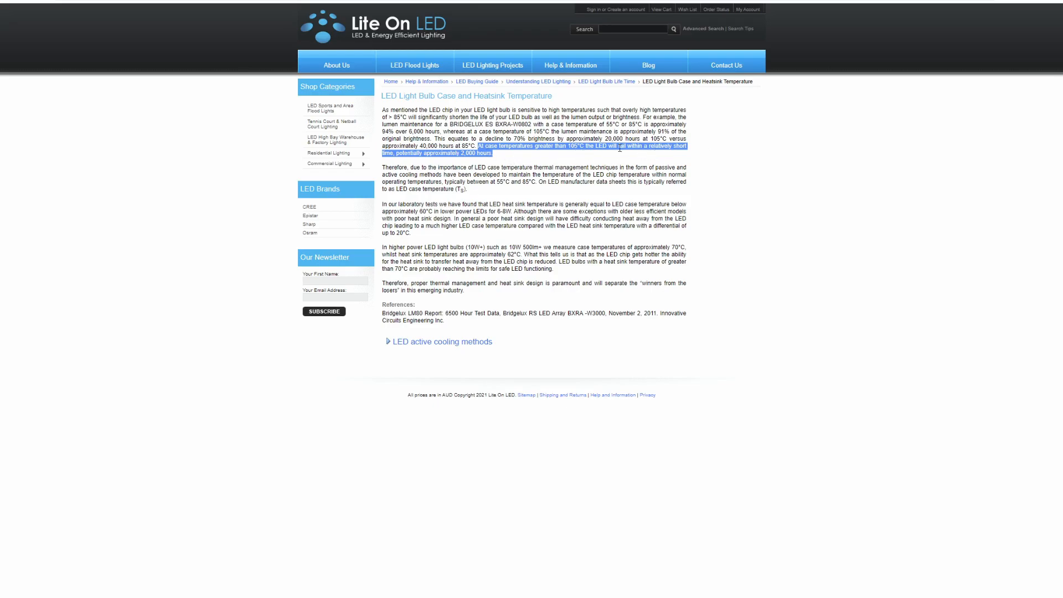
mouse_move(571, 161)
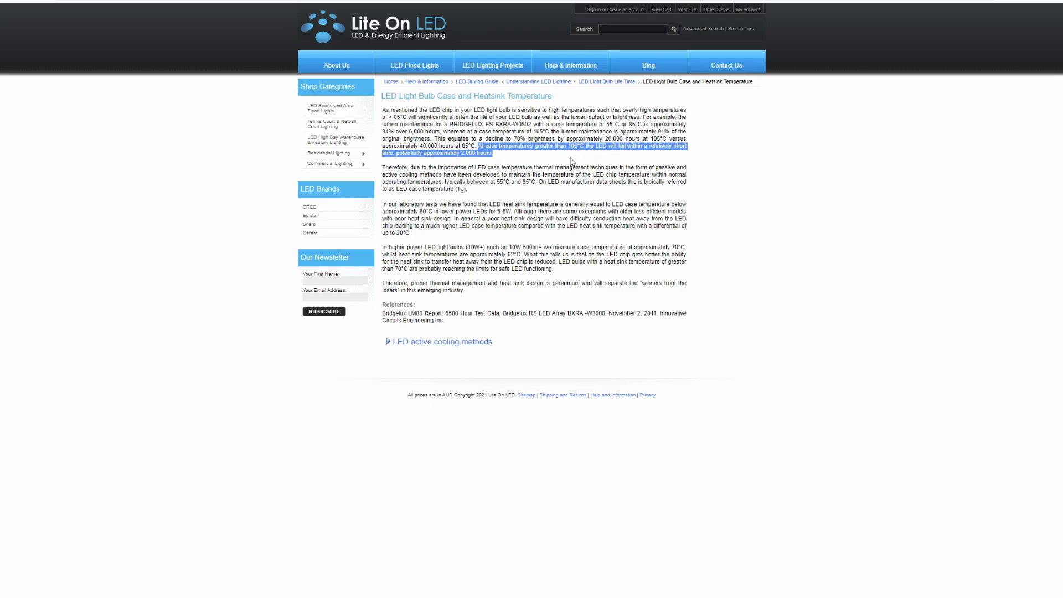